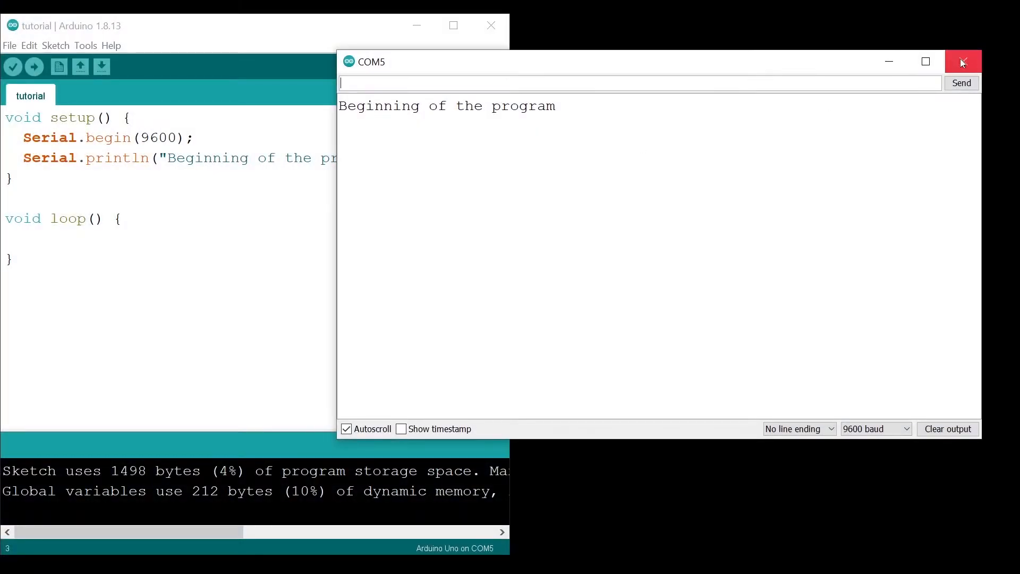
Close the COM5 Serial Monitor and return focus to the tutorial sketch editor
{"action": "left_click", "coordinate": [963, 61]}
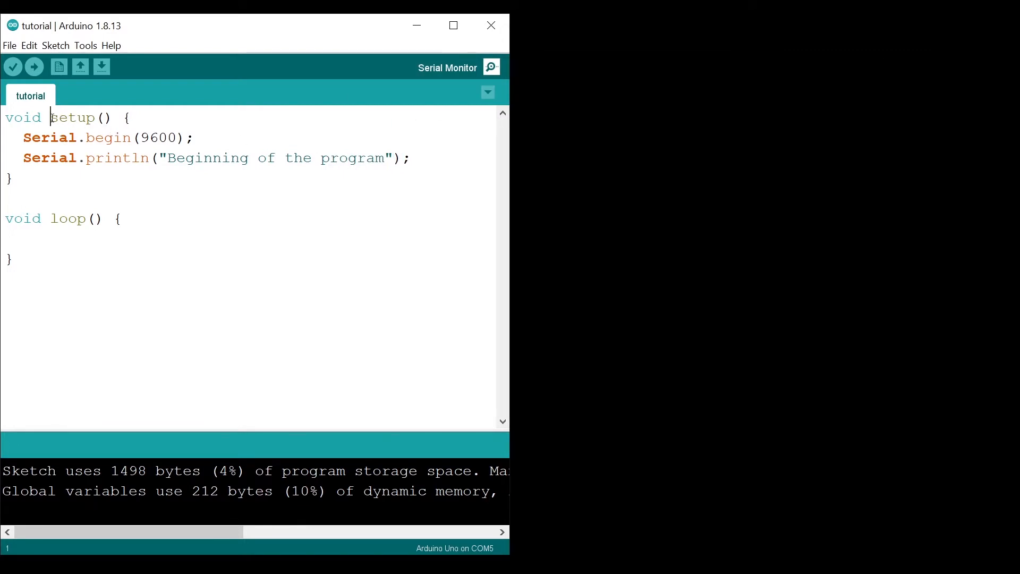
{"action": "double_click", "coordinate": [73, 118]}
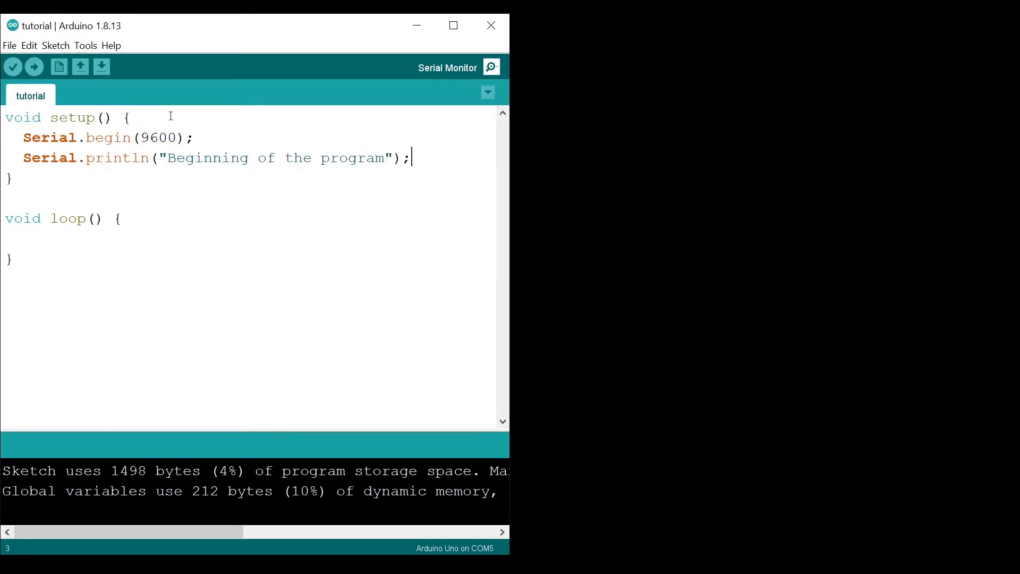
Upload the sketch and watch 'Beginning of the program' print in the Serial Monitor, then upload again
{"action": "left_click", "coordinate": [34, 66]}
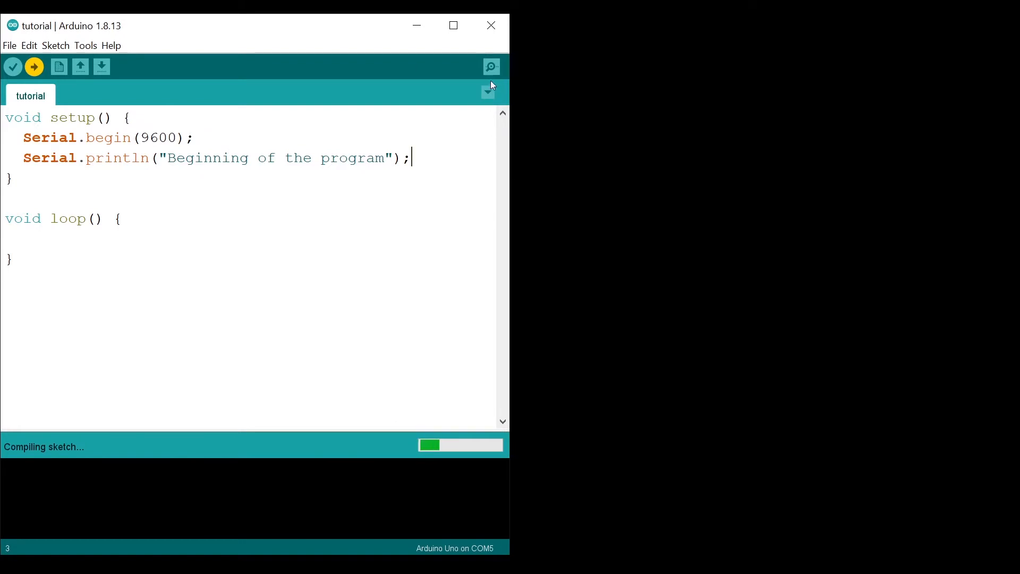
{"action": "left_click", "coordinate": [491, 67]}
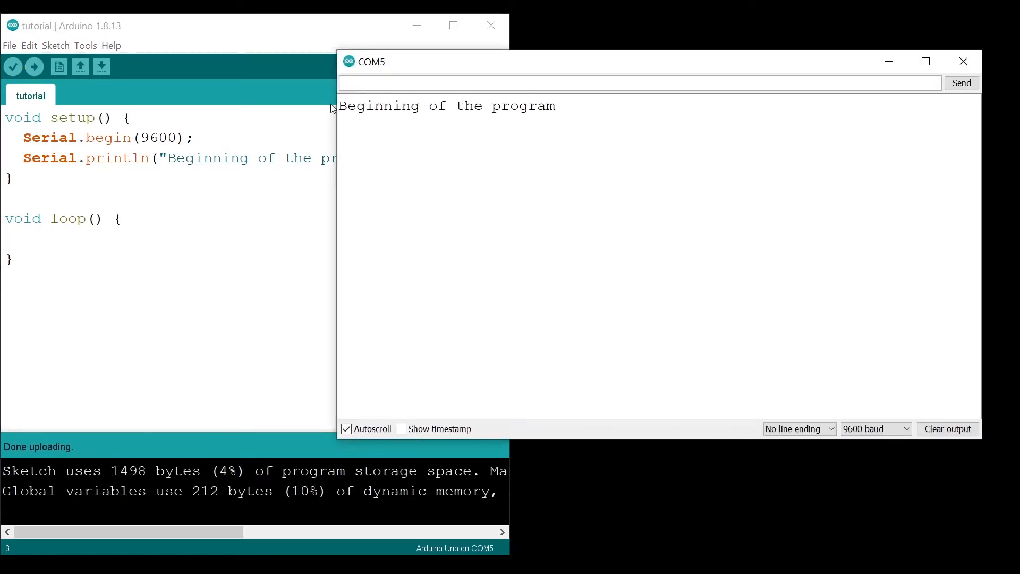
{"action": "mouse_move", "coordinate": [607, 121]}
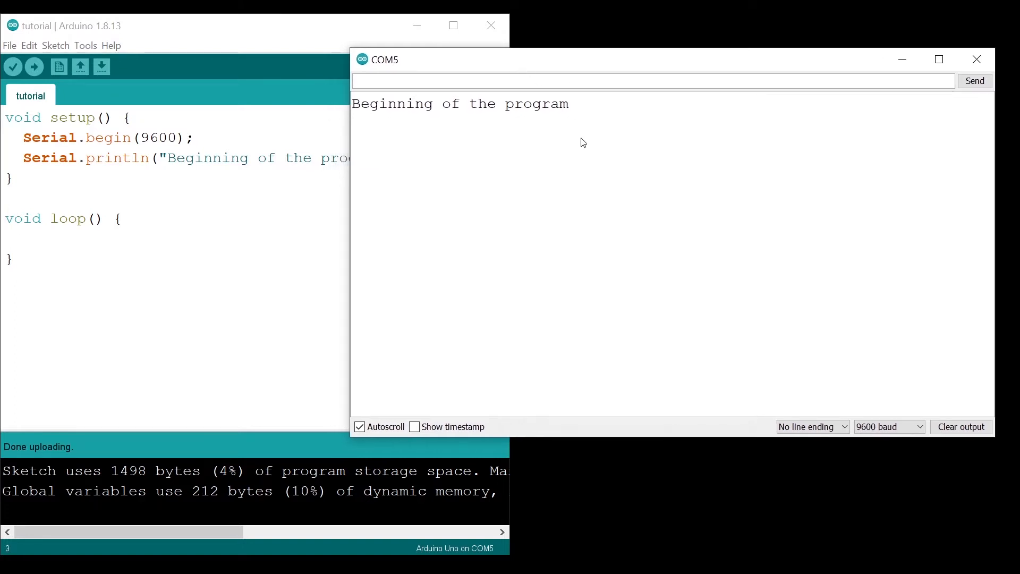
{"action": "left_click", "coordinate": [651, 81]}
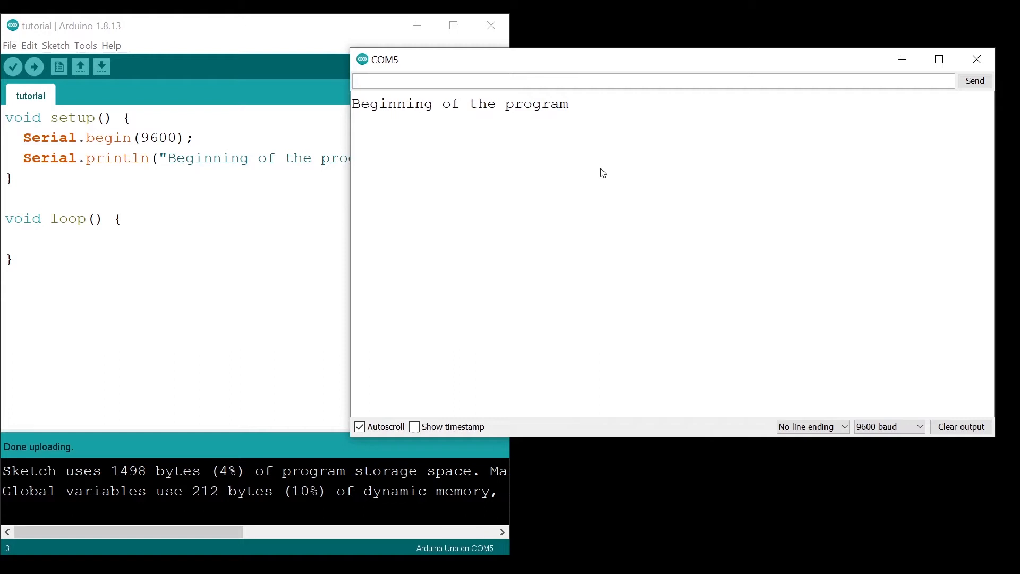
{"action": "mouse_move", "coordinate": [112, 108]}
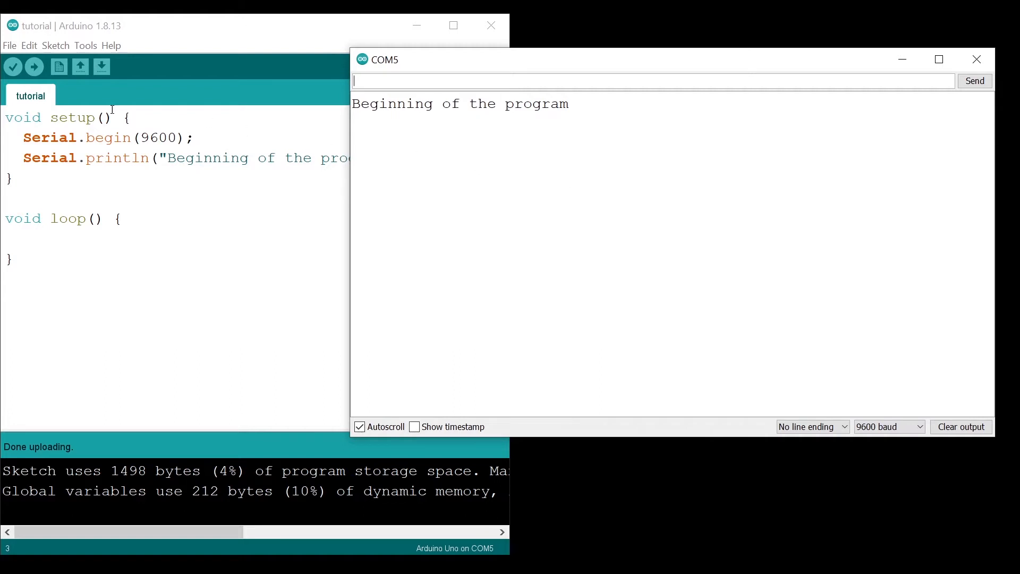
{"action": "left_click", "coordinate": [34, 67]}
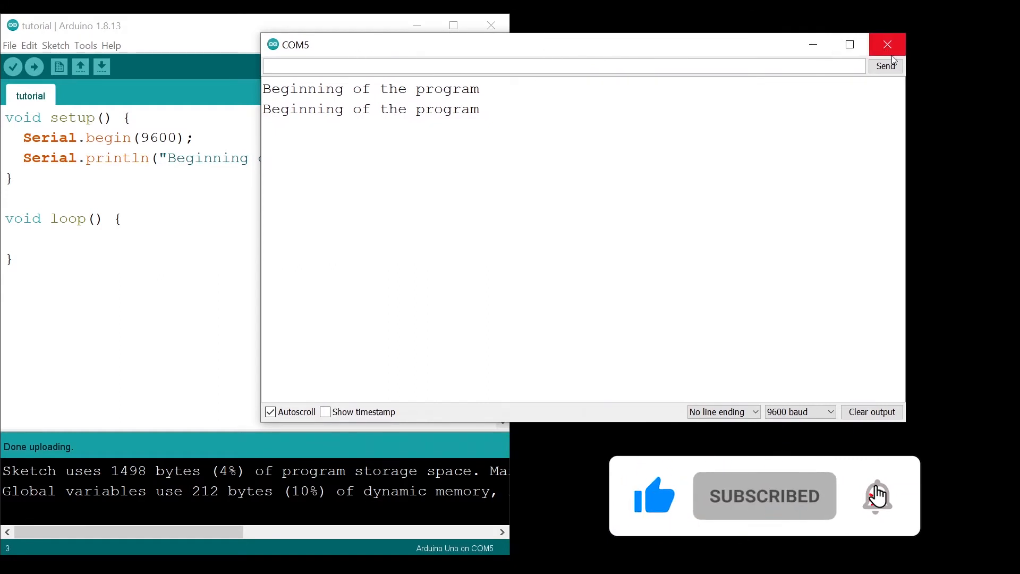
Close and reopen the Serial Monitor so the sketch restarts and prints a fresh 'Beginning of the program'
{"action": "left_click", "coordinate": [886, 44]}
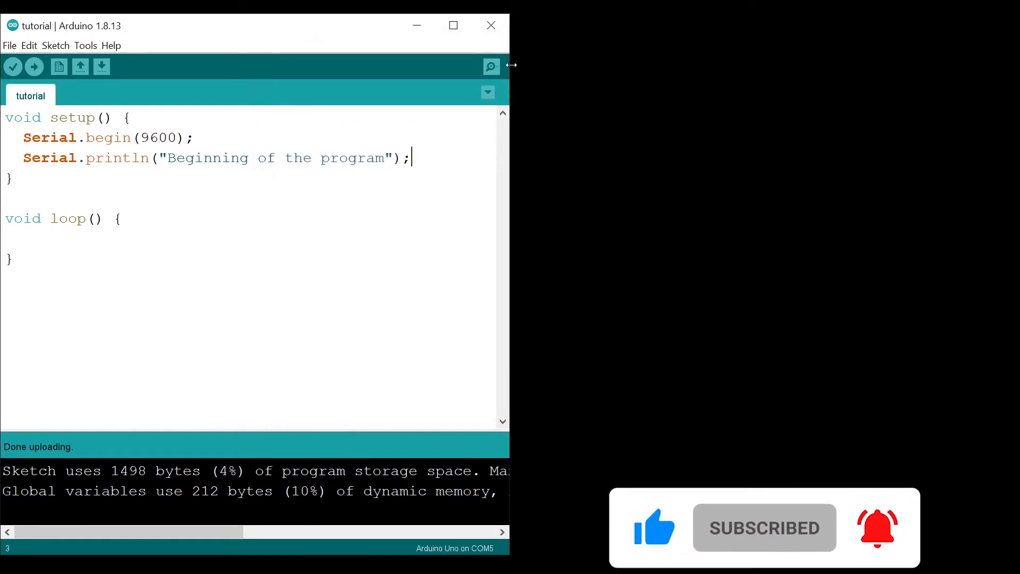
{"action": "left_click", "coordinate": [490, 66]}
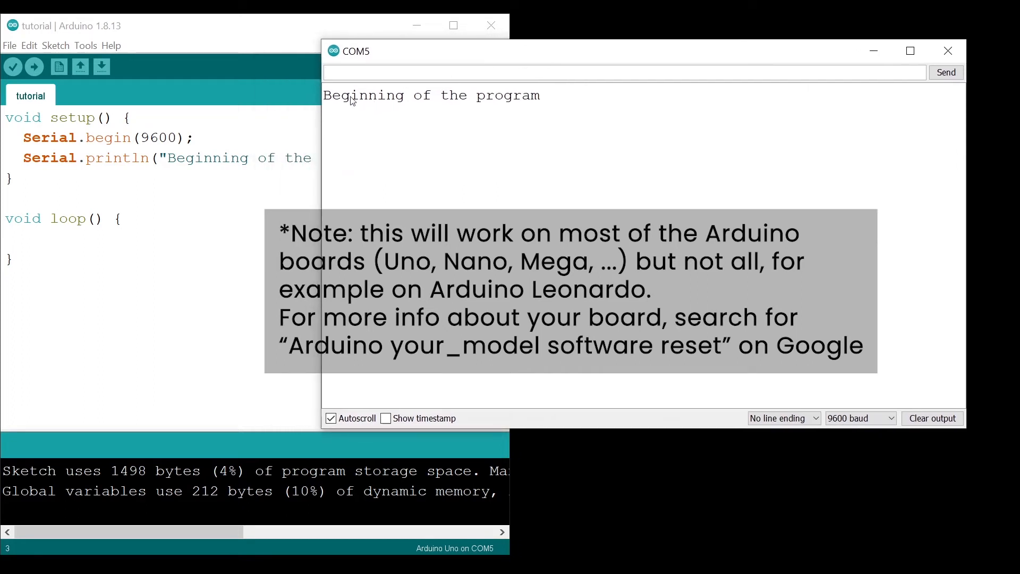
{"action": "left_click_drag", "start_coordinate": [326, 96], "coordinate": [539, 95]}
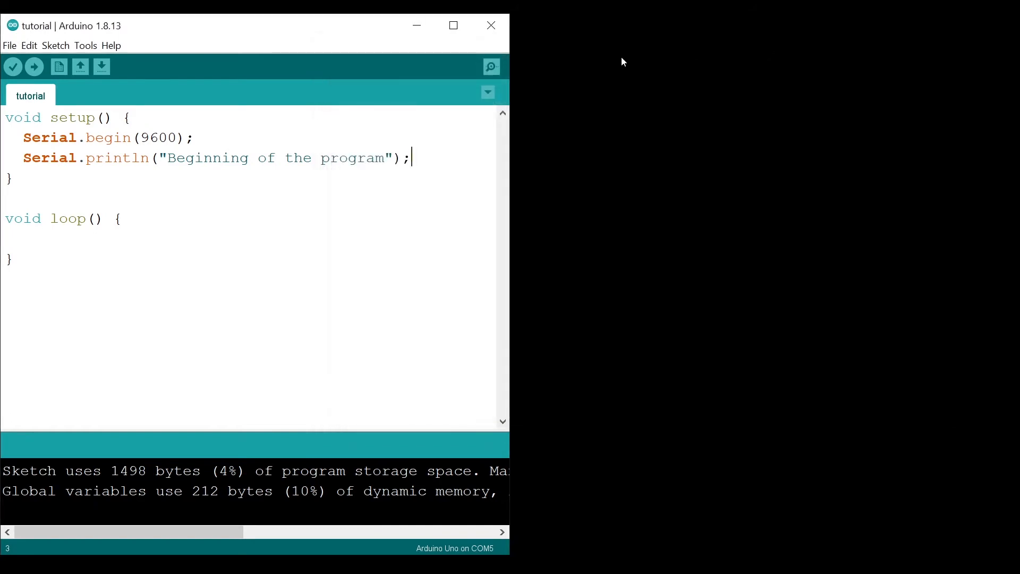
Reopen the Serial Monitor to see 'Beginning of the program' printed after the board reset
{"action": "left_click", "coordinate": [491, 66]}
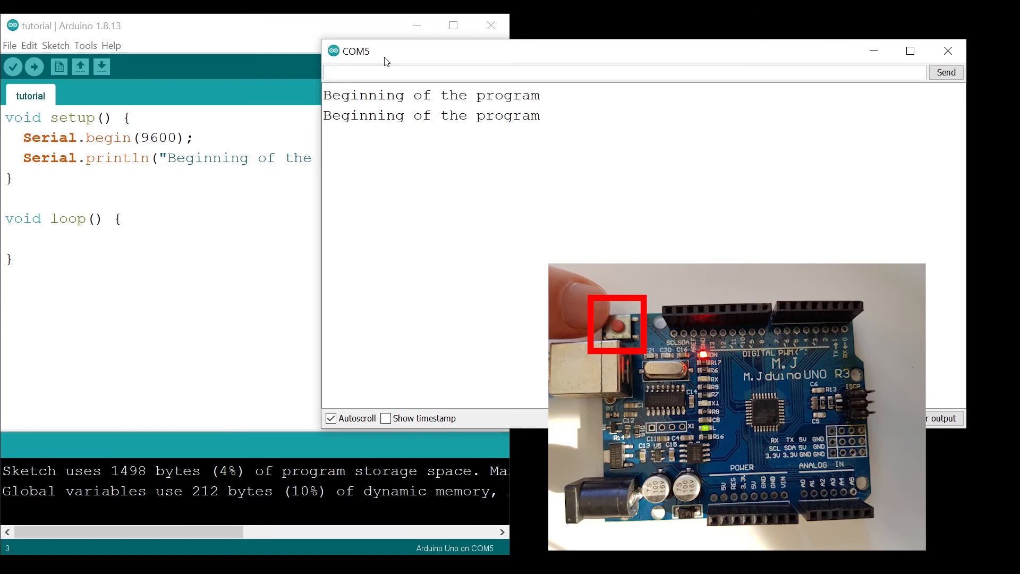
{"action": "mouse_move", "coordinate": [586, 107]}
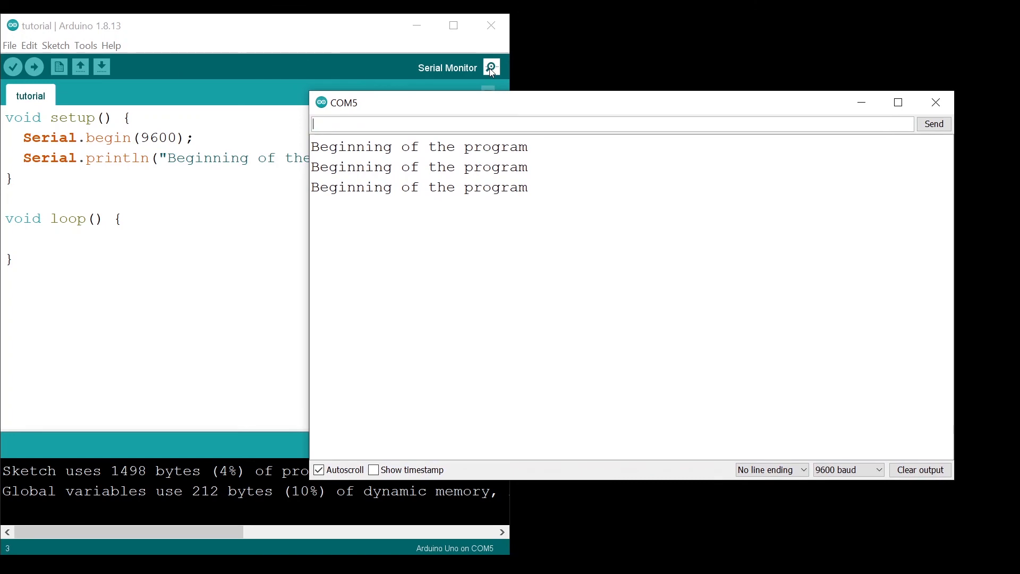
{"action": "mouse_move", "coordinate": [548, 201]}
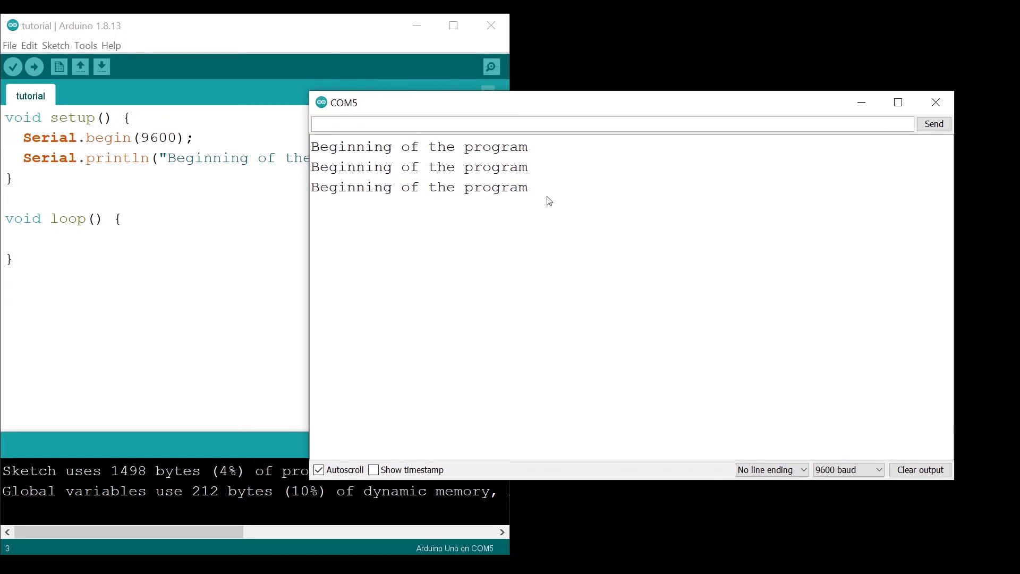